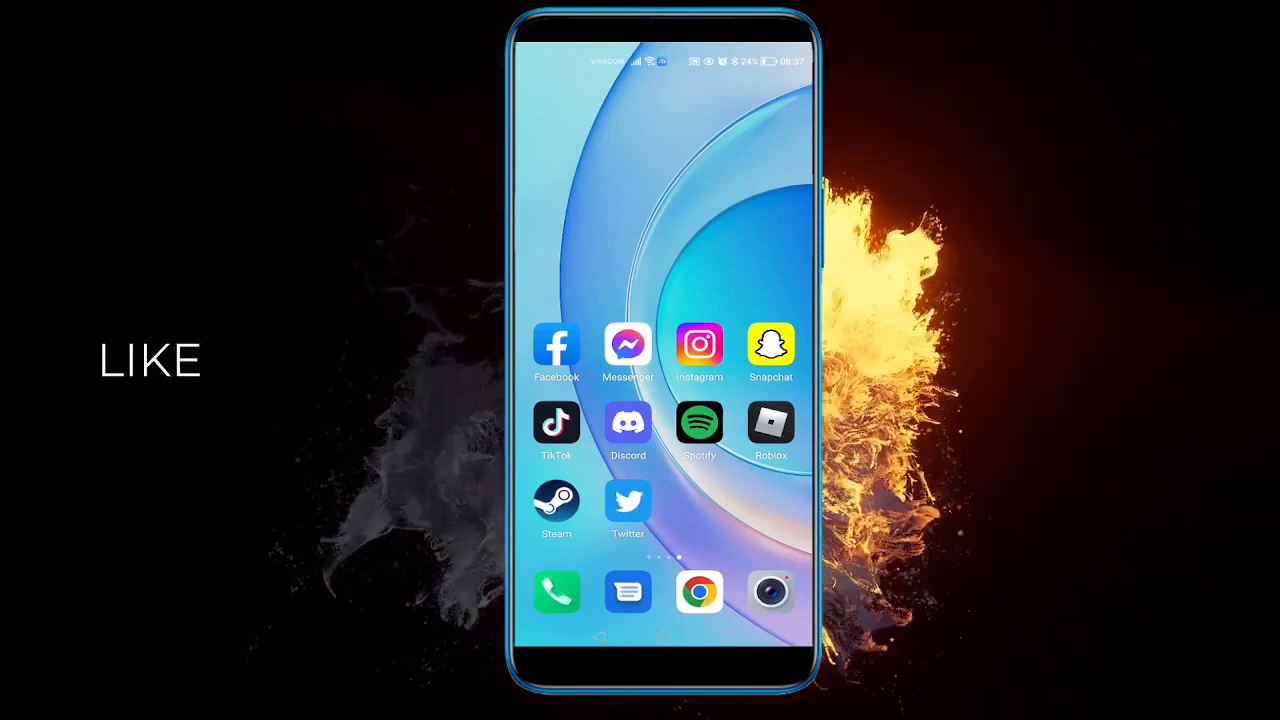
- Launch the Twitter app from the Android home screen
left_click(628, 502)
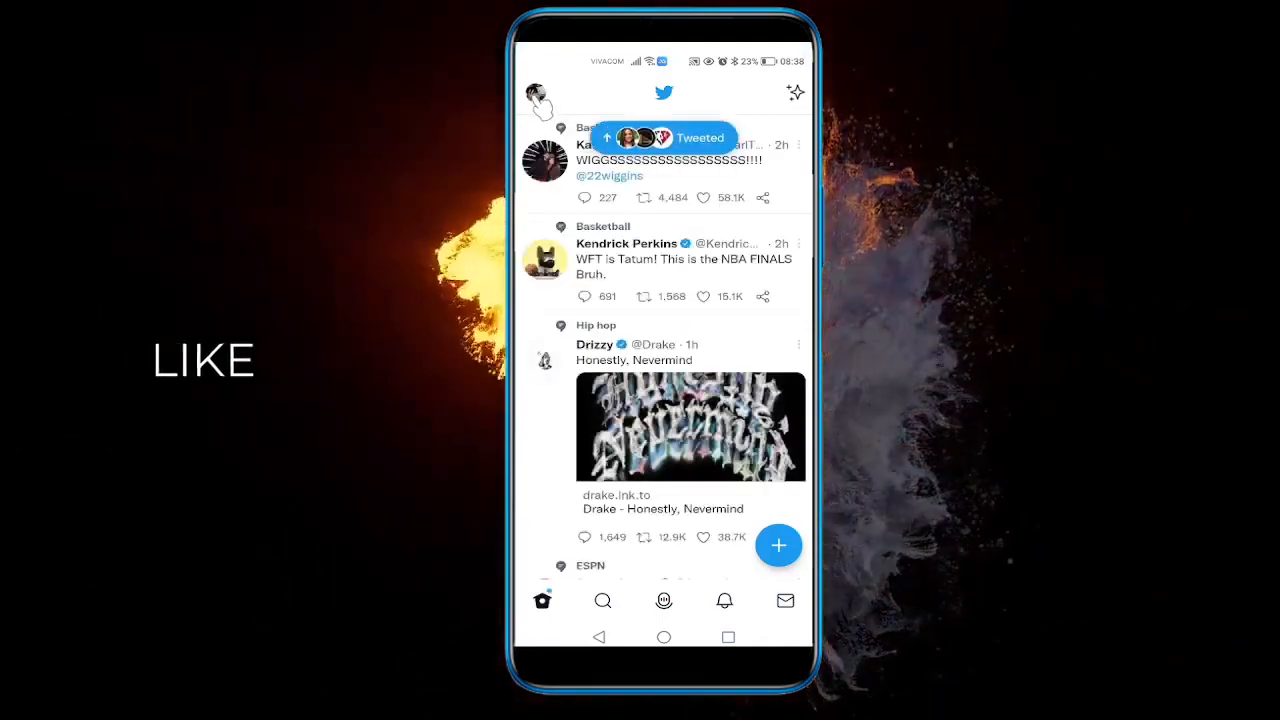
- Open the profile side menu and choose 'Settings and privacy'
left_click(543, 95)
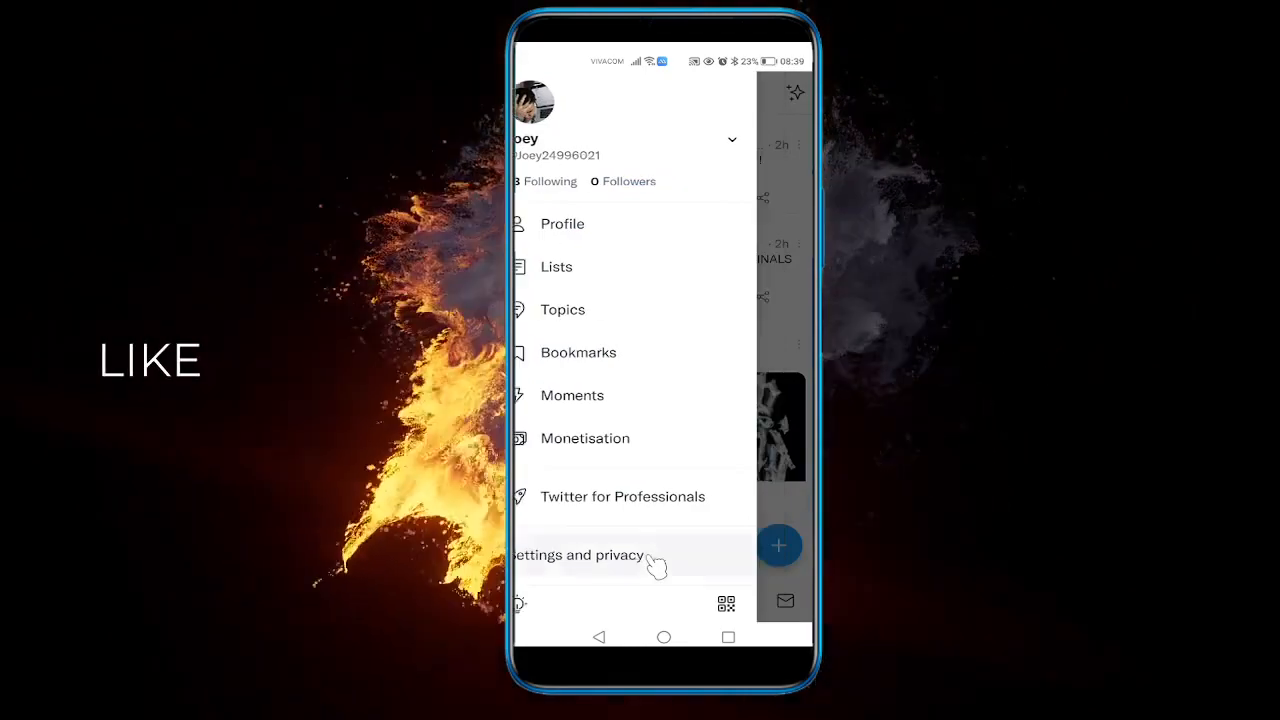
left_click(577, 555)
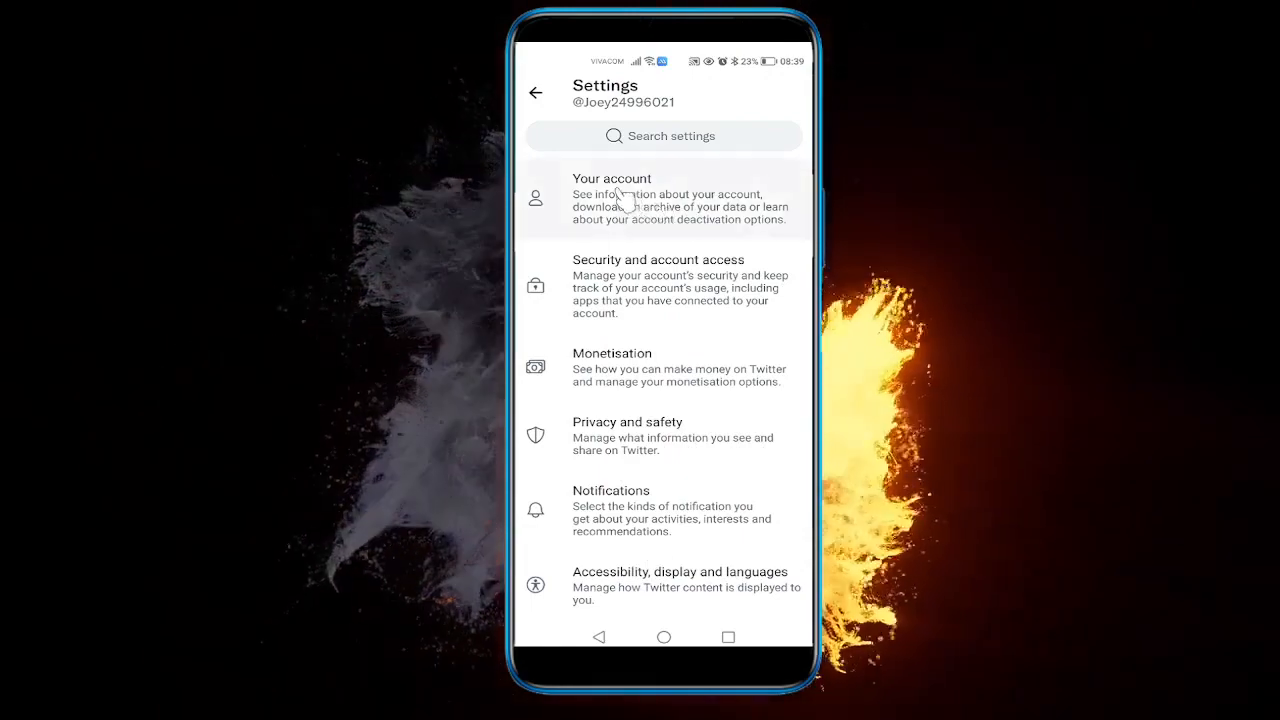
- Open the 'Your account' settings category
left_click(612, 198)
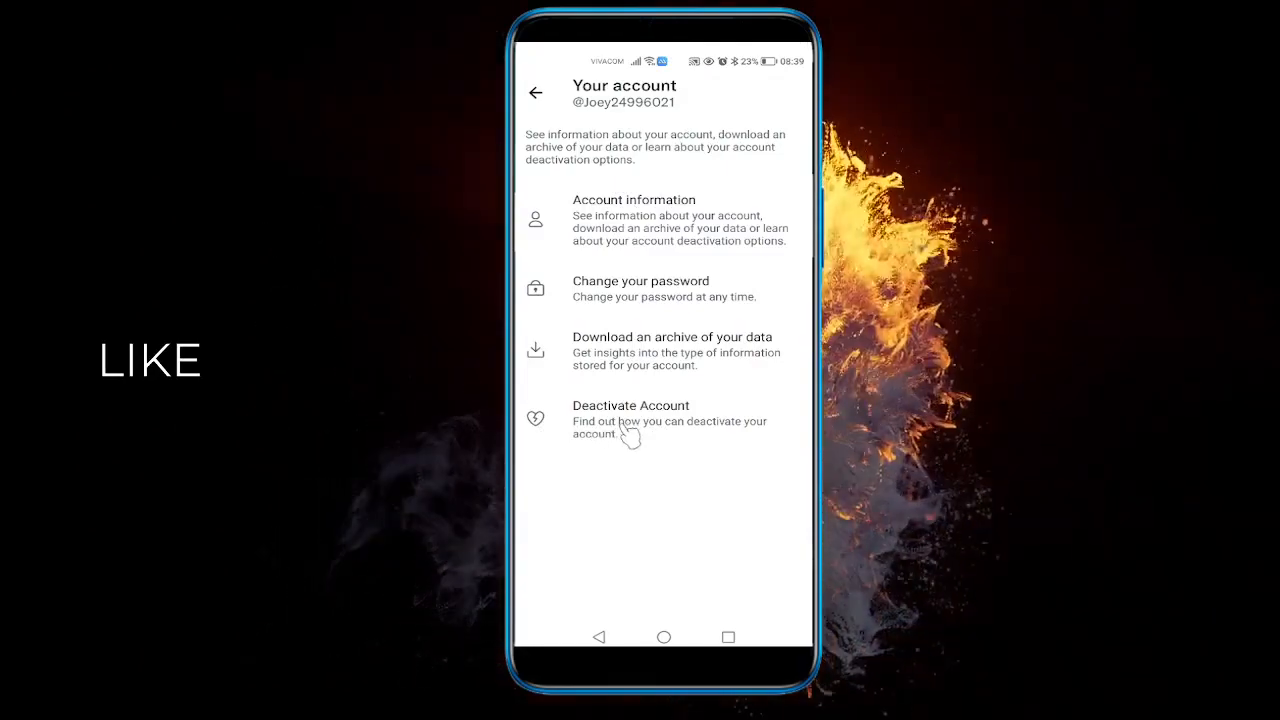
- Select 'Deactivate account' to show the page with the Deactivate button
left_click(630, 420)
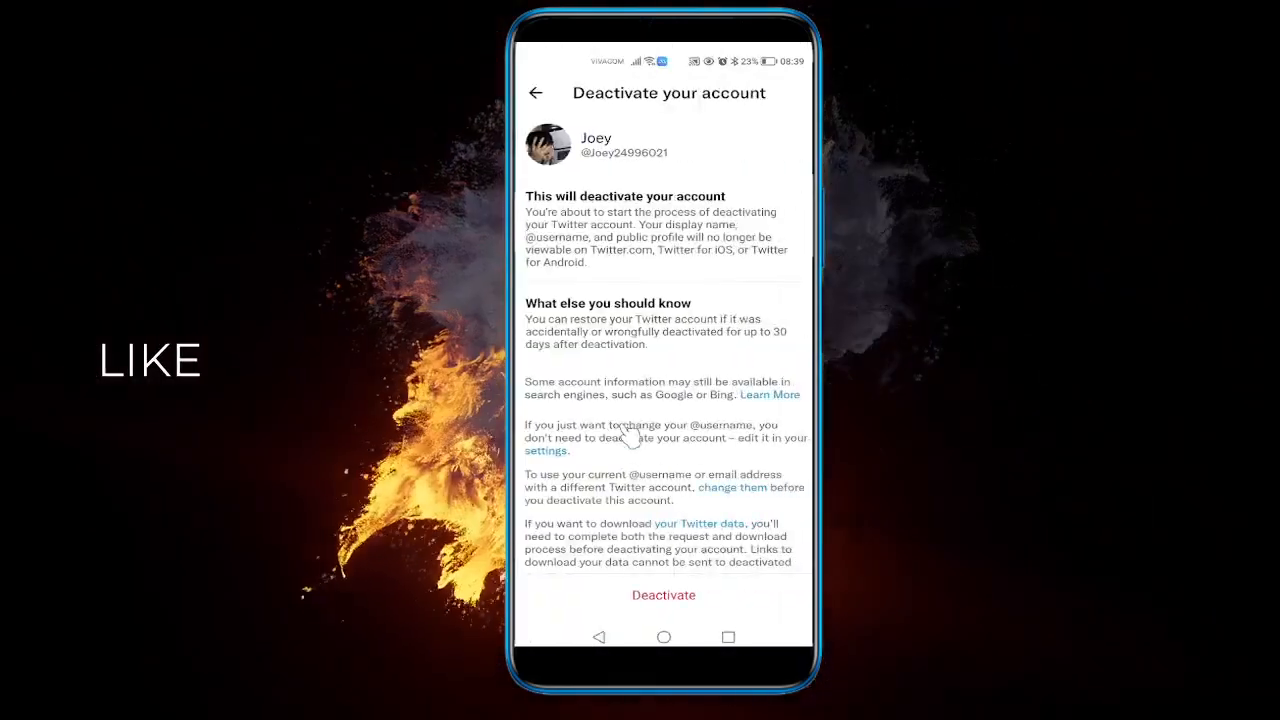